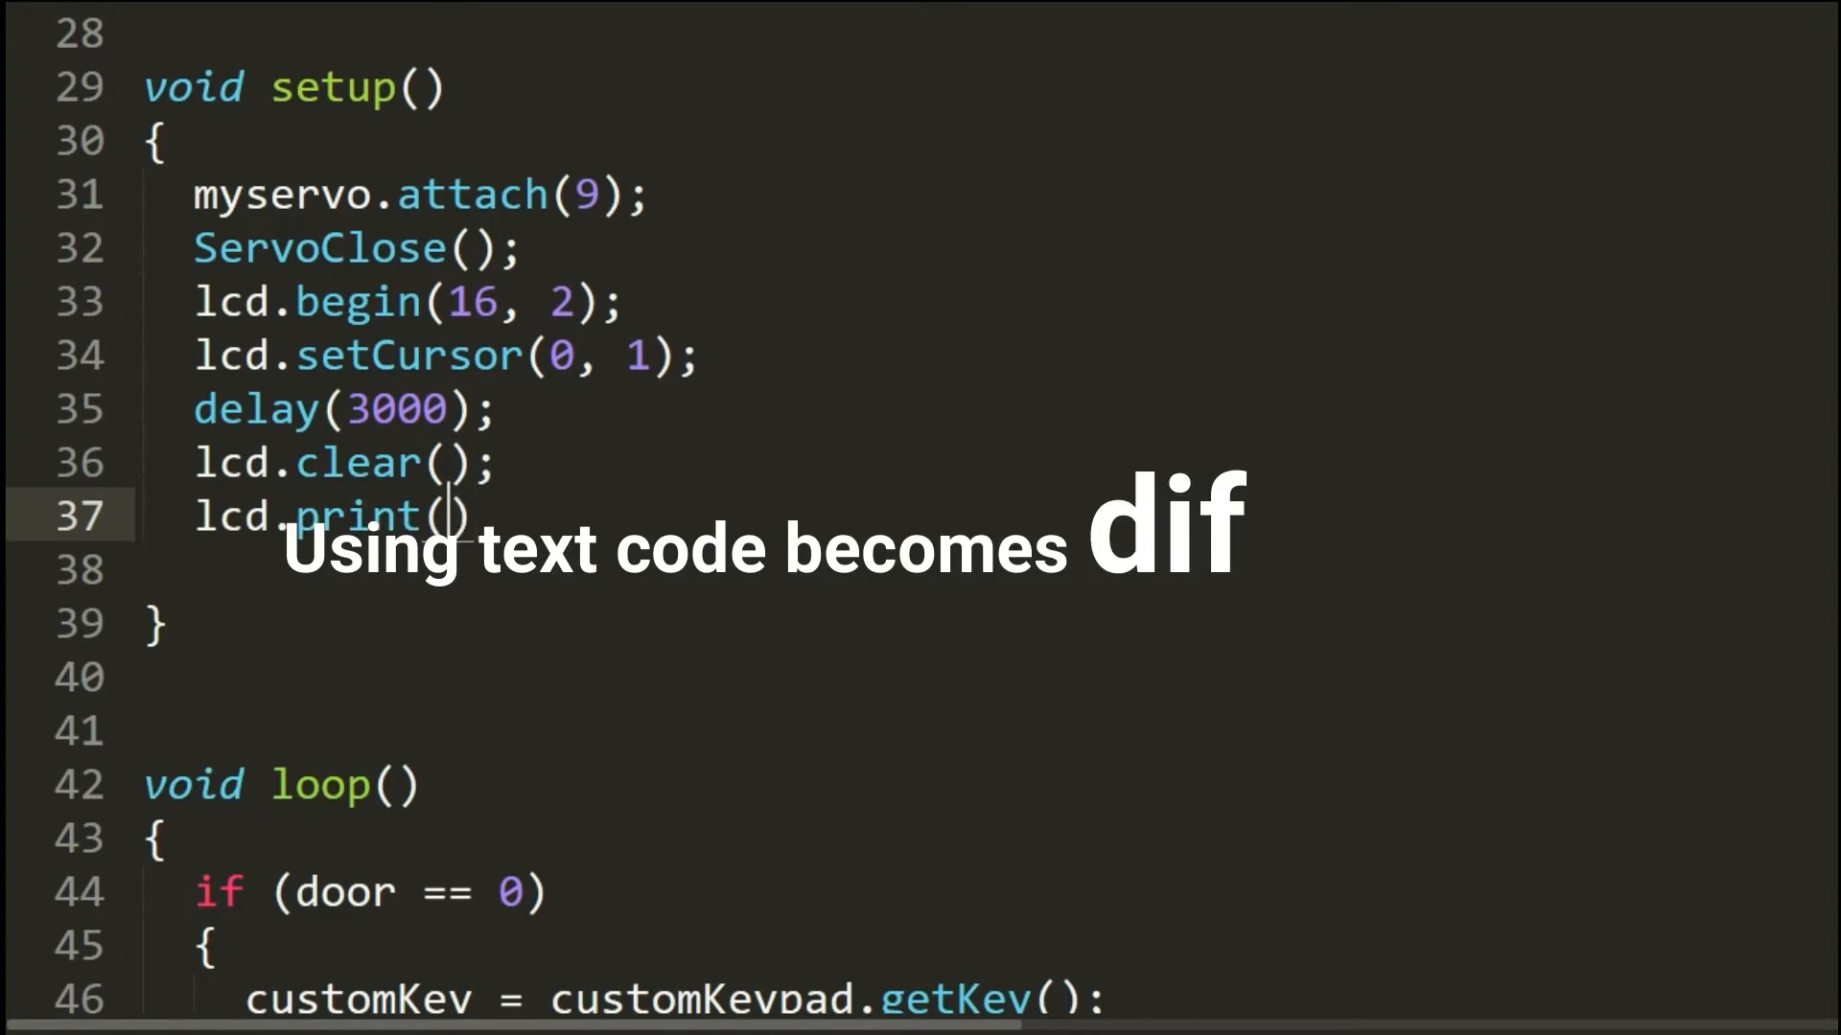
# View Flow 1 and bring up the on-receive serial node's settings (uart0, 115200, read-line).
pyautogui.scroll(-3)
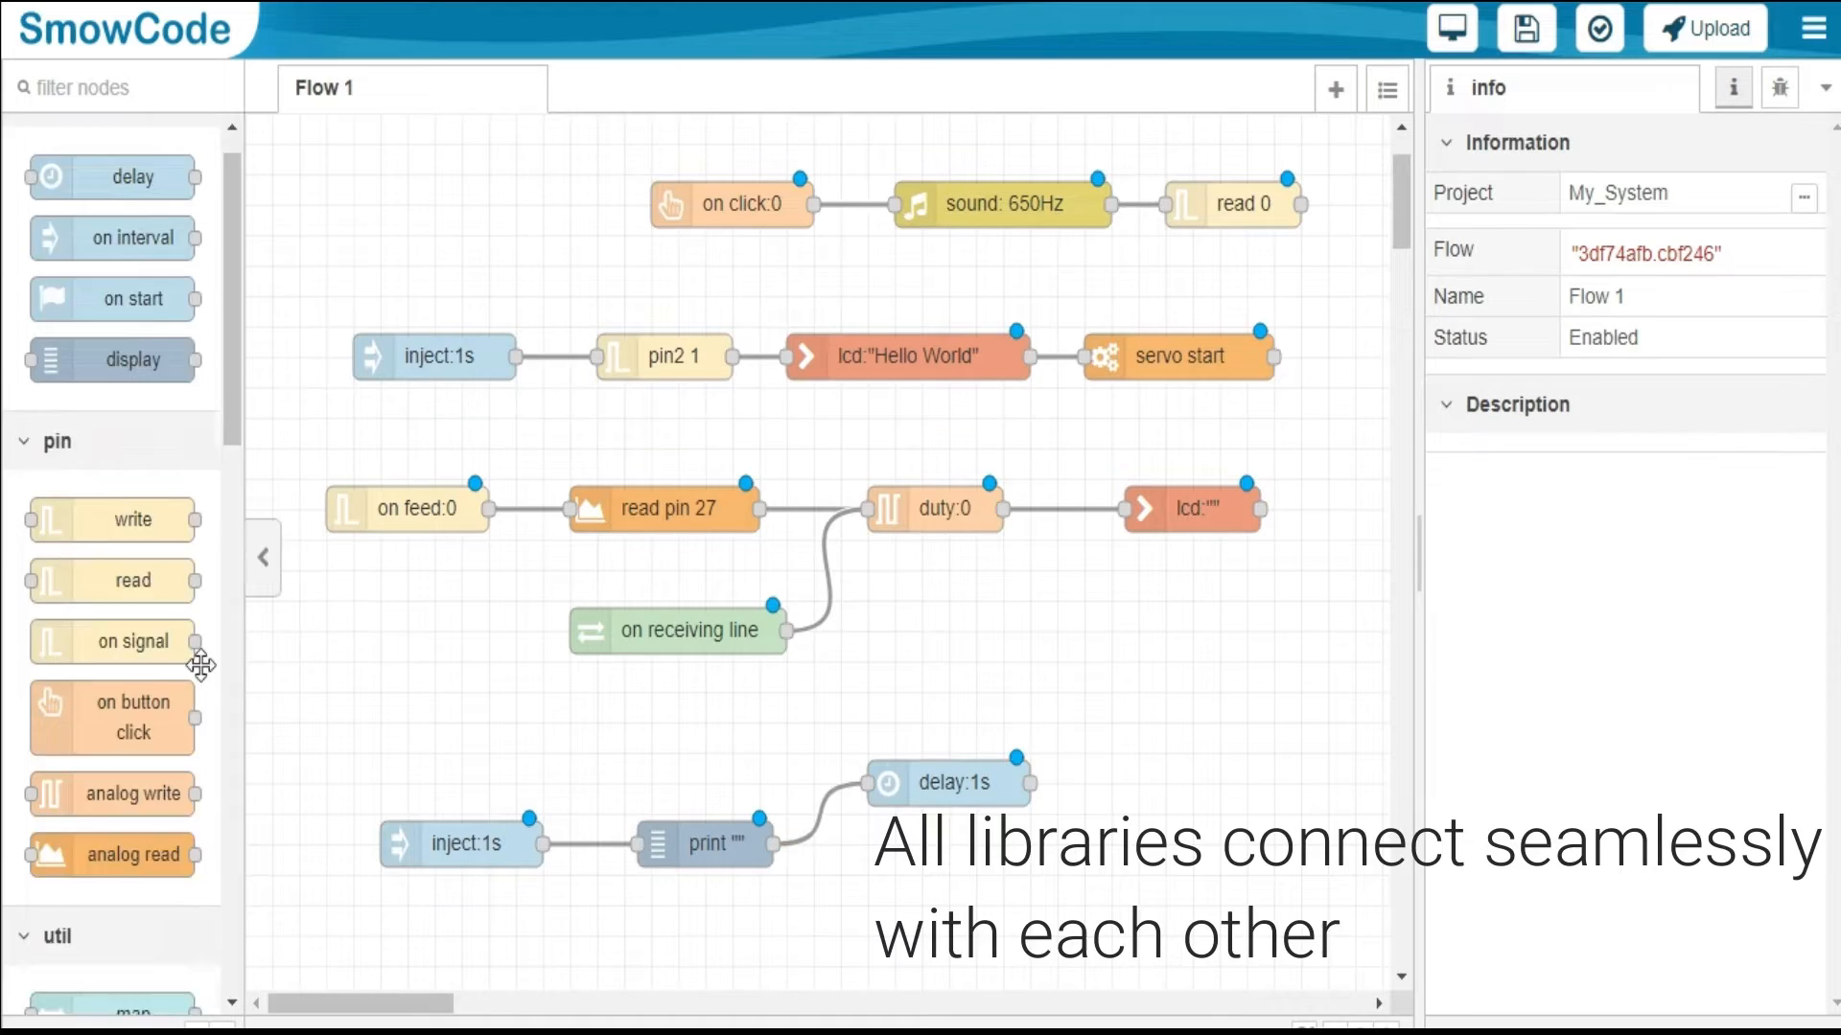
pyautogui.doubleClick(677, 631)
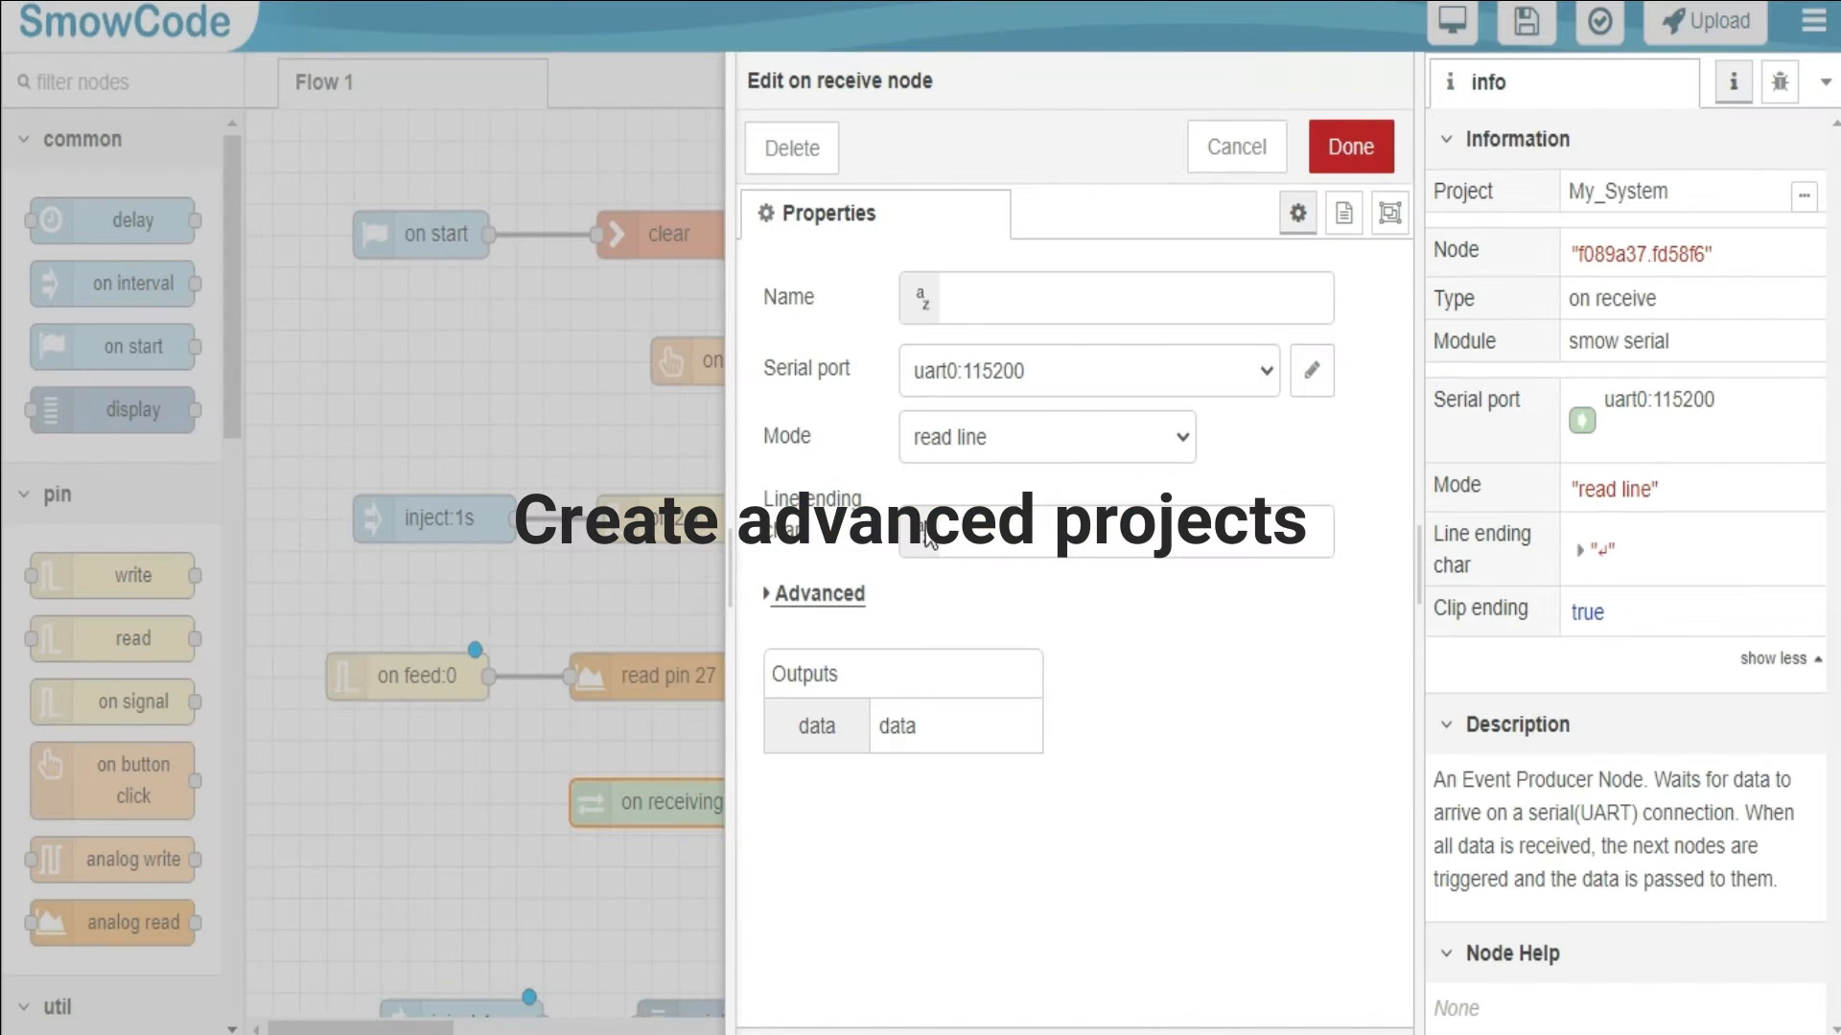